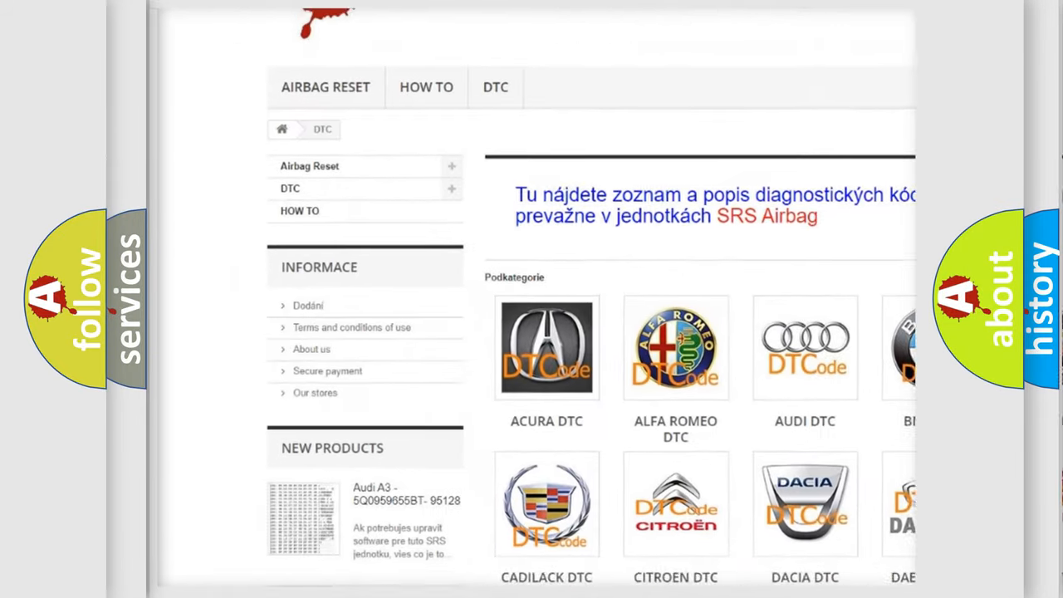
pyautogui.scroll(-3)
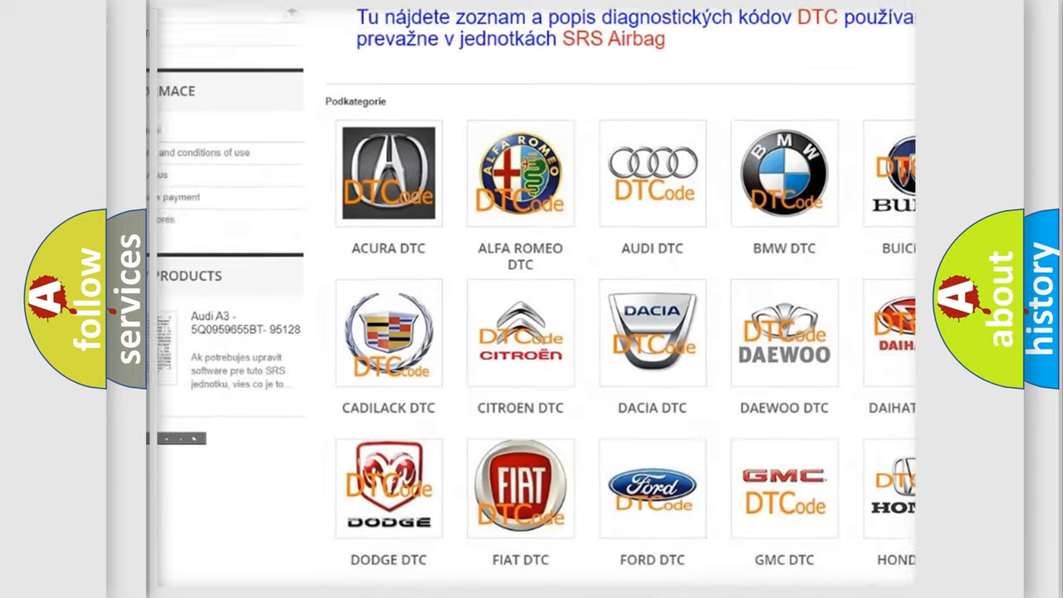
pyautogui.scroll(-3)
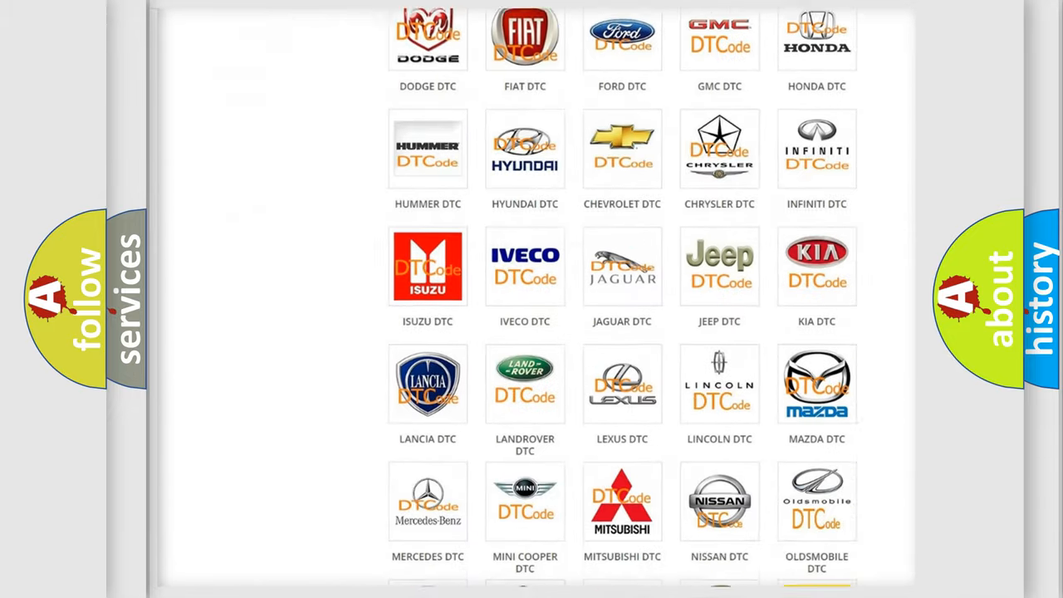
pyautogui.scroll(-3)
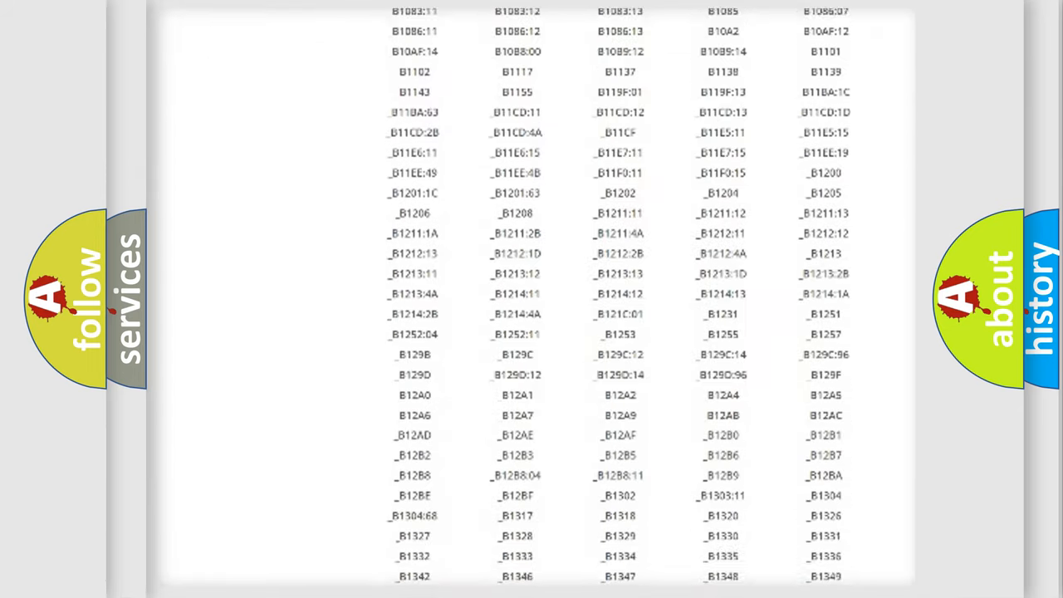
pyautogui.scroll(-3)
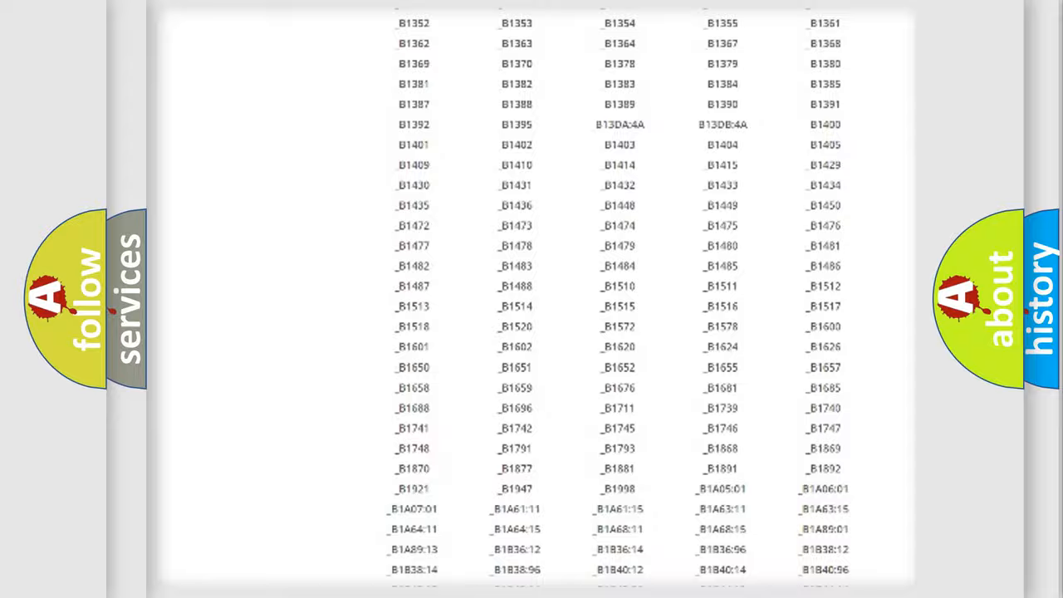